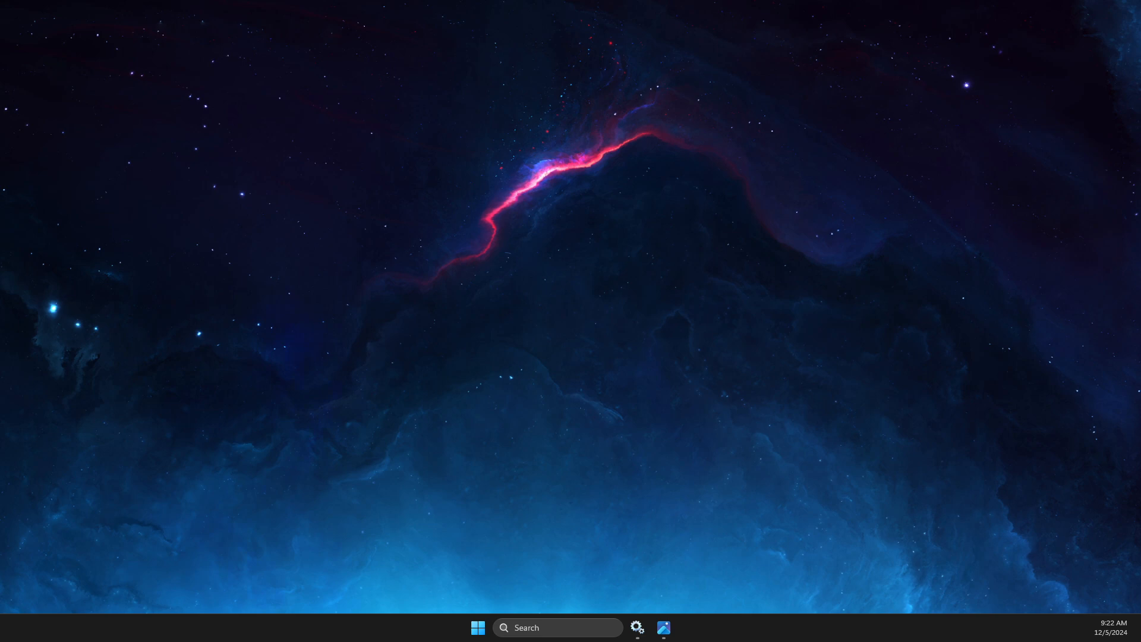
pyautogui.moveTo(87, 417)
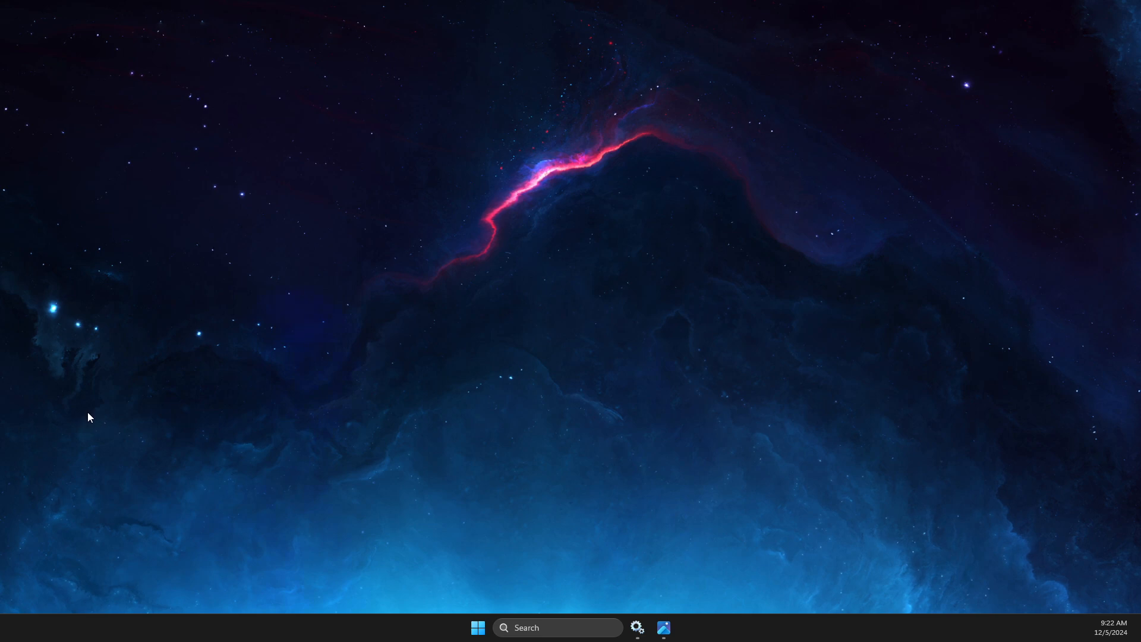
# - Open Services and select Background Intelligent Transfer Service in the list
pyautogui.click(557, 628)
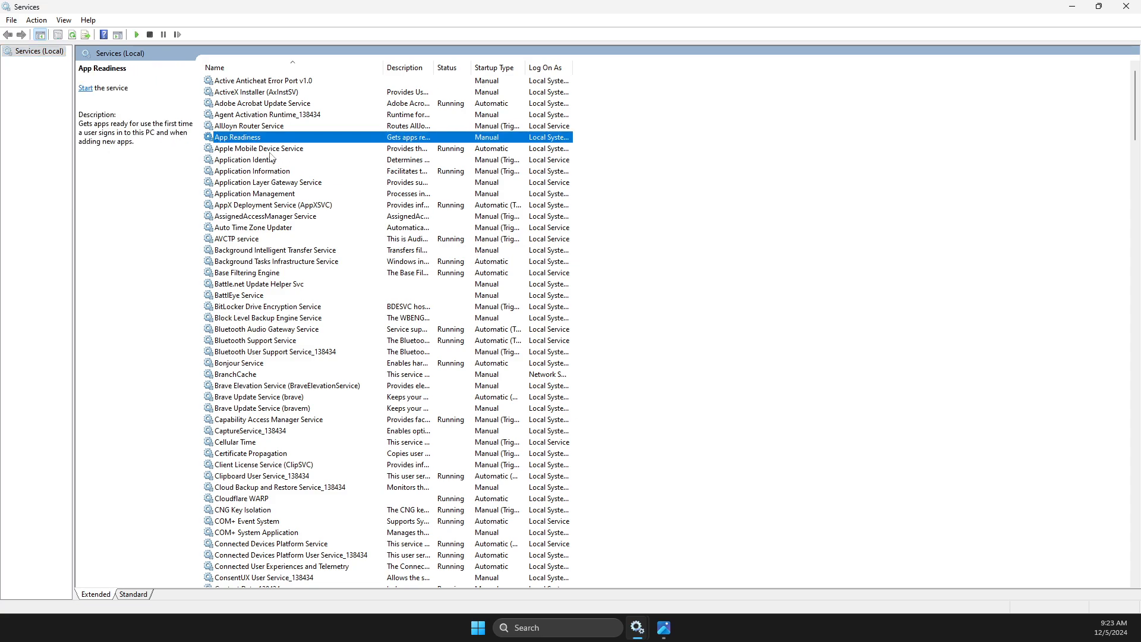
pyautogui.click(277, 260)
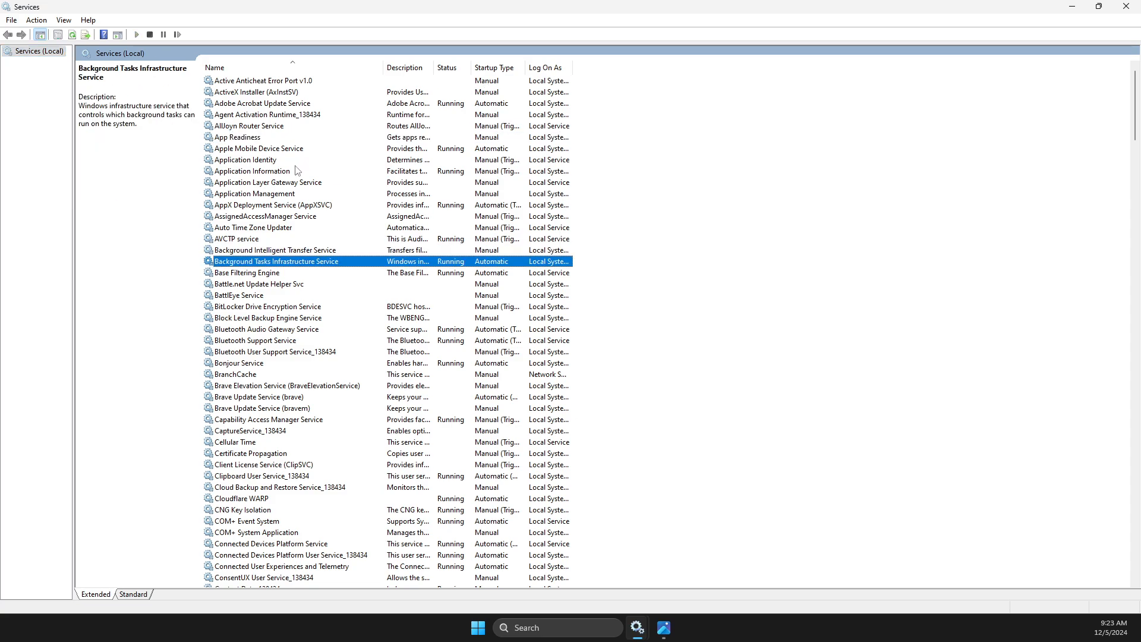
pyautogui.click(275, 249)
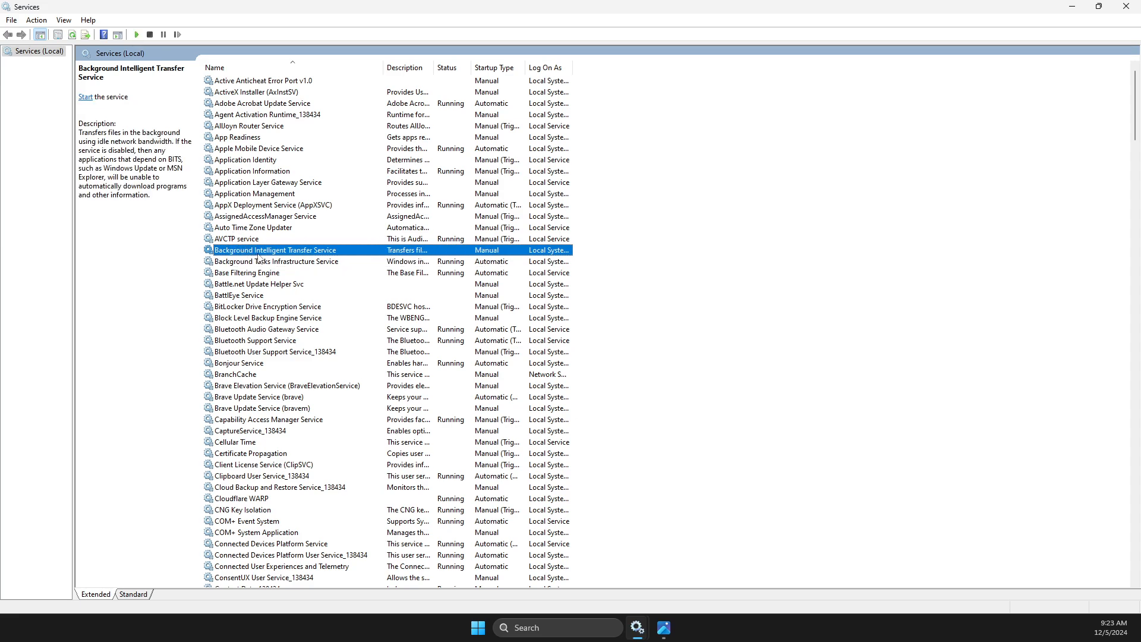
pyautogui.moveTo(295, 267)
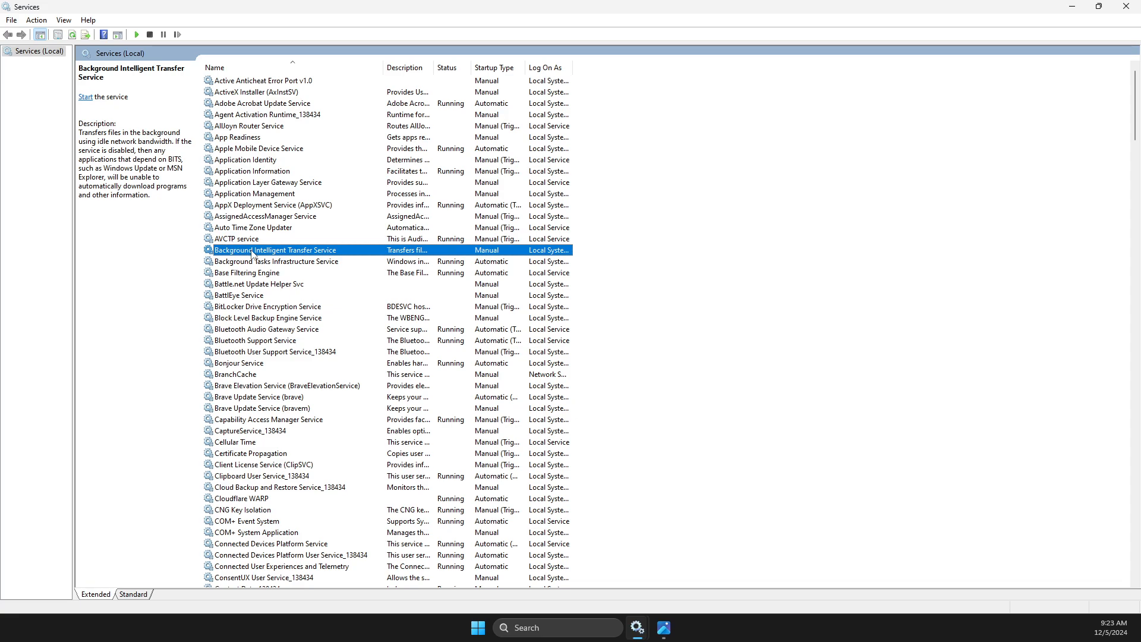
# - Open the BITS properties and start the service with Automatic startup
pyautogui.doubleClick(273, 250)
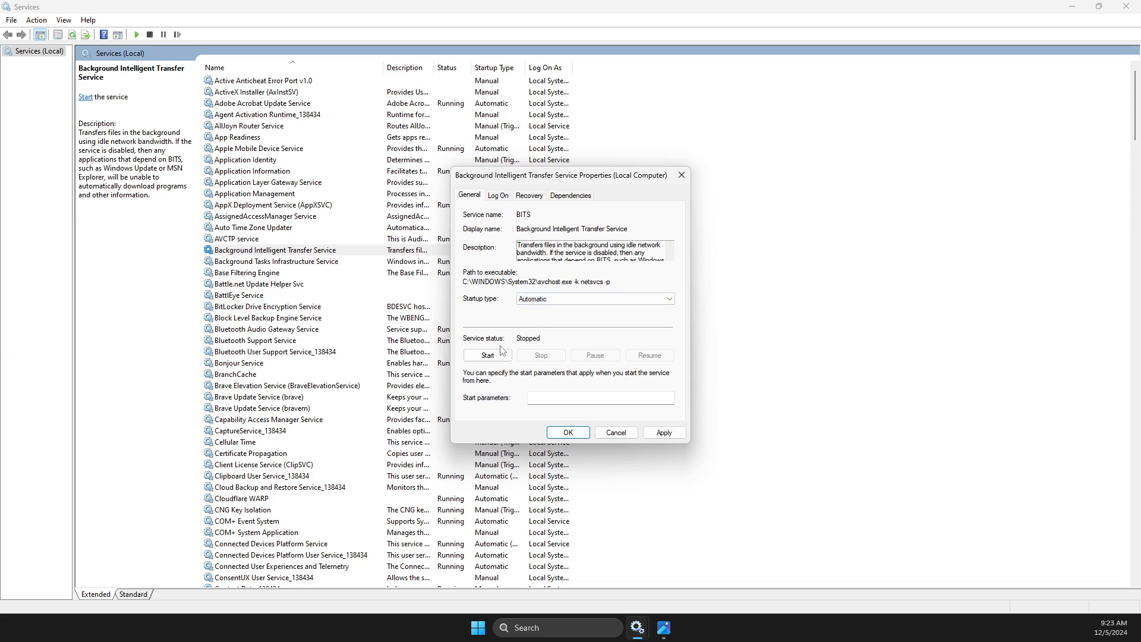
pyautogui.click(486, 355)
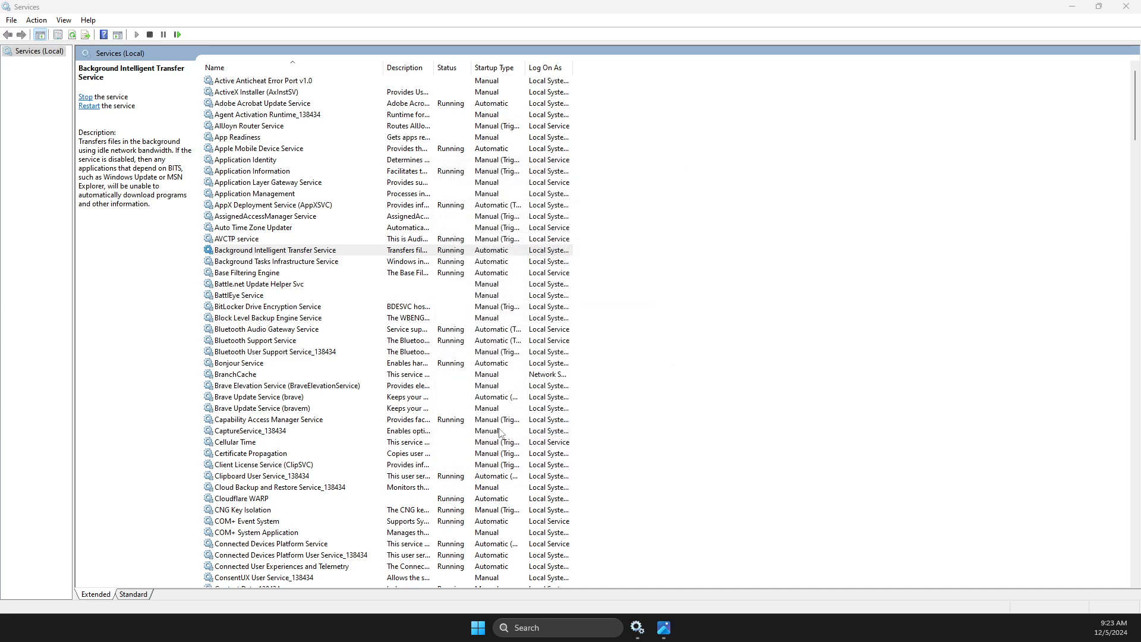
# - Check Windows Defender Firewall's properties, then cancel without changes
pyautogui.scroll(-3)
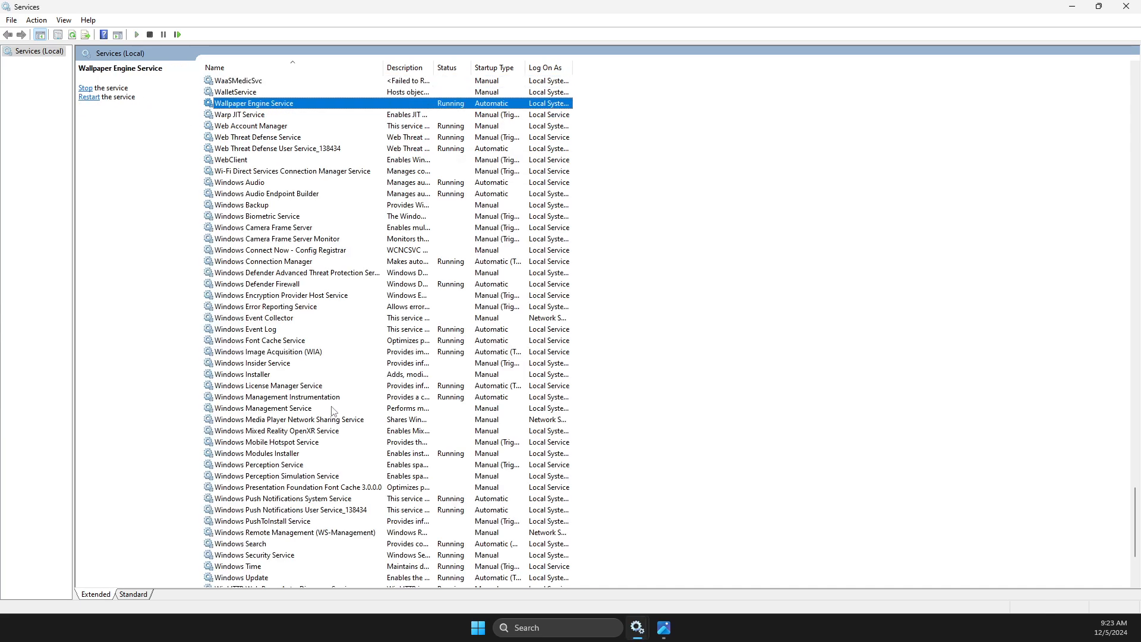
pyautogui.click(251, 114)
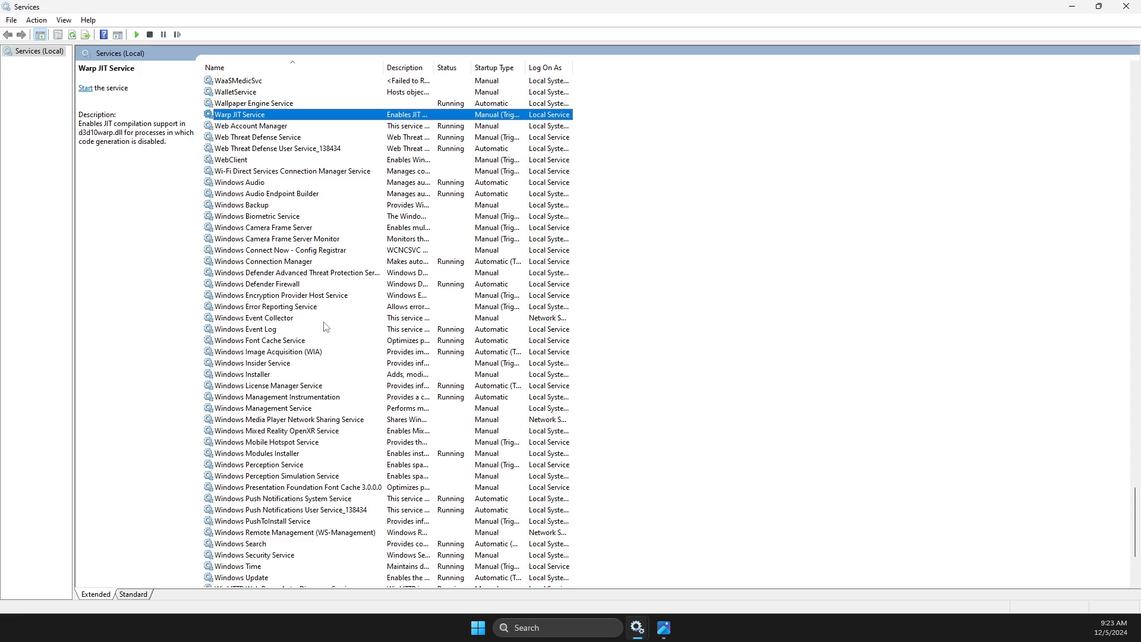
pyautogui.moveTo(297, 229)
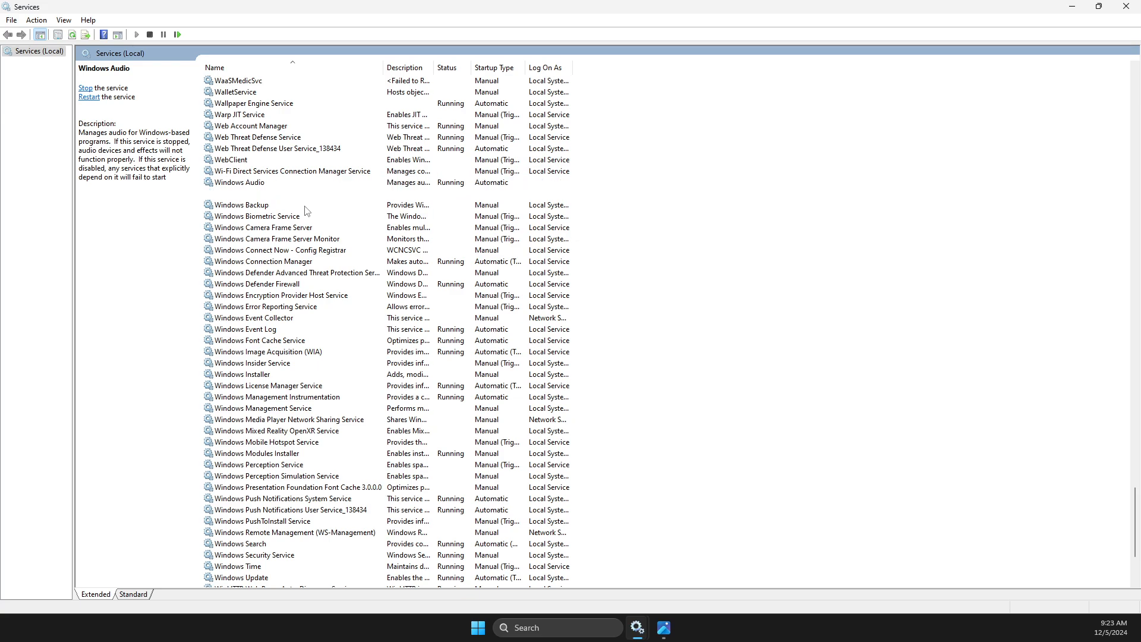
pyautogui.click(256, 284)
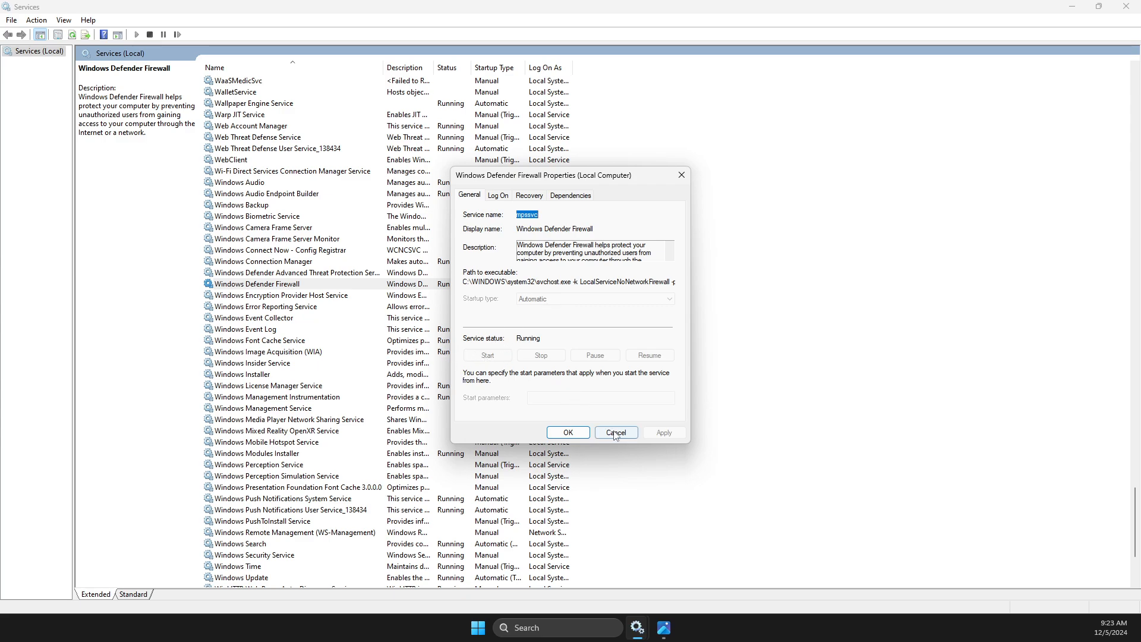
pyautogui.click(615, 432)
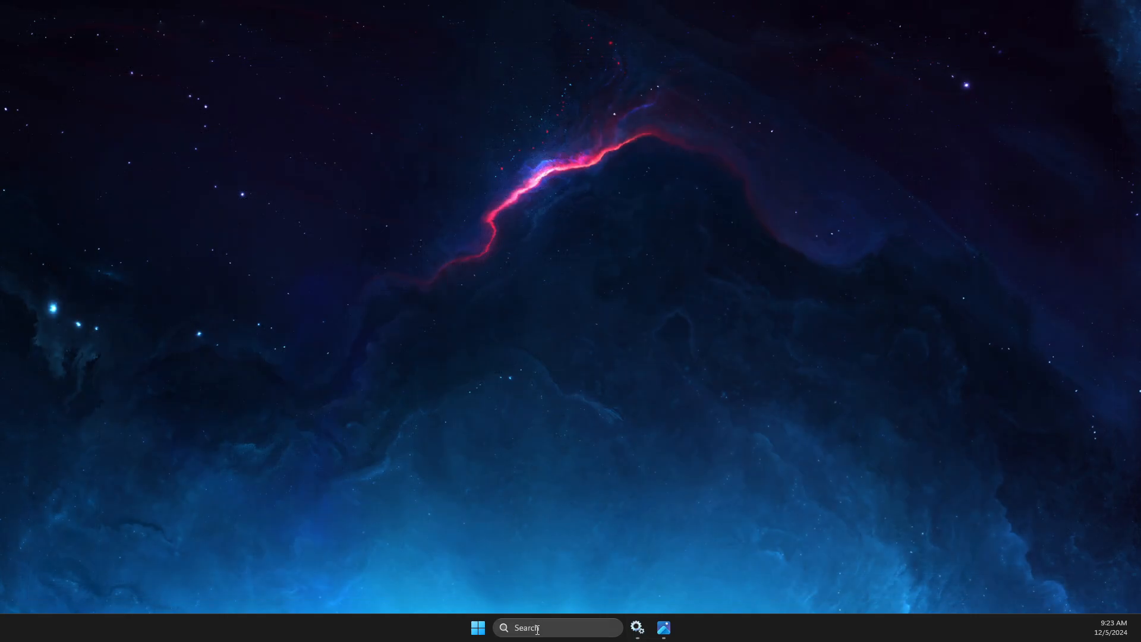
# - Launch Settings via search and go to System's Other troubleshooters list
pyautogui.write('settings')
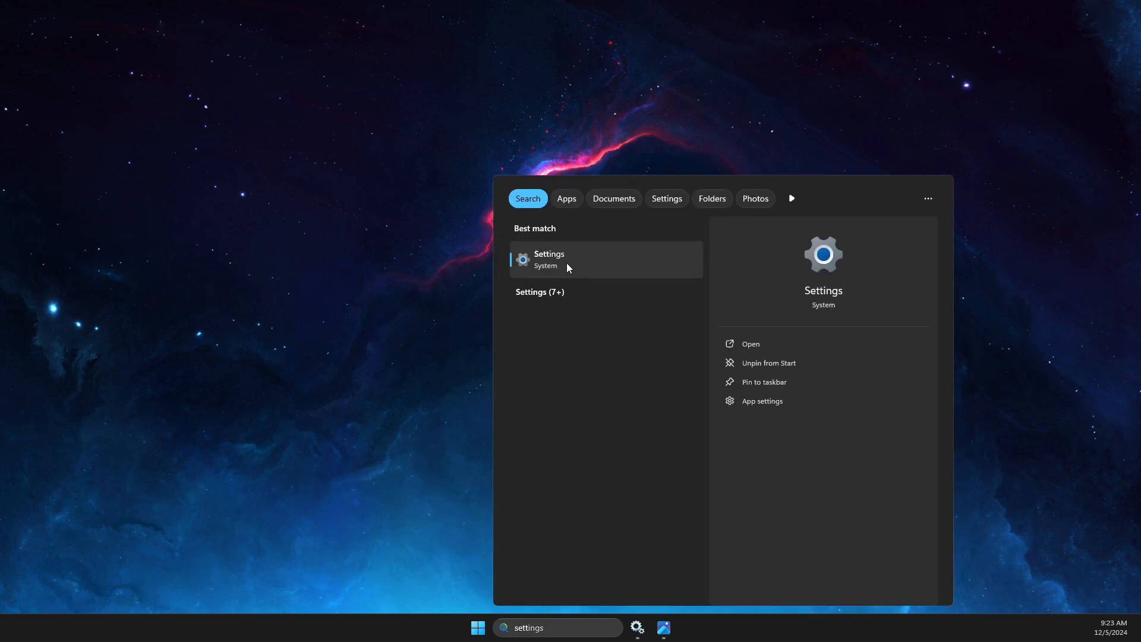
pyautogui.click(548, 259)
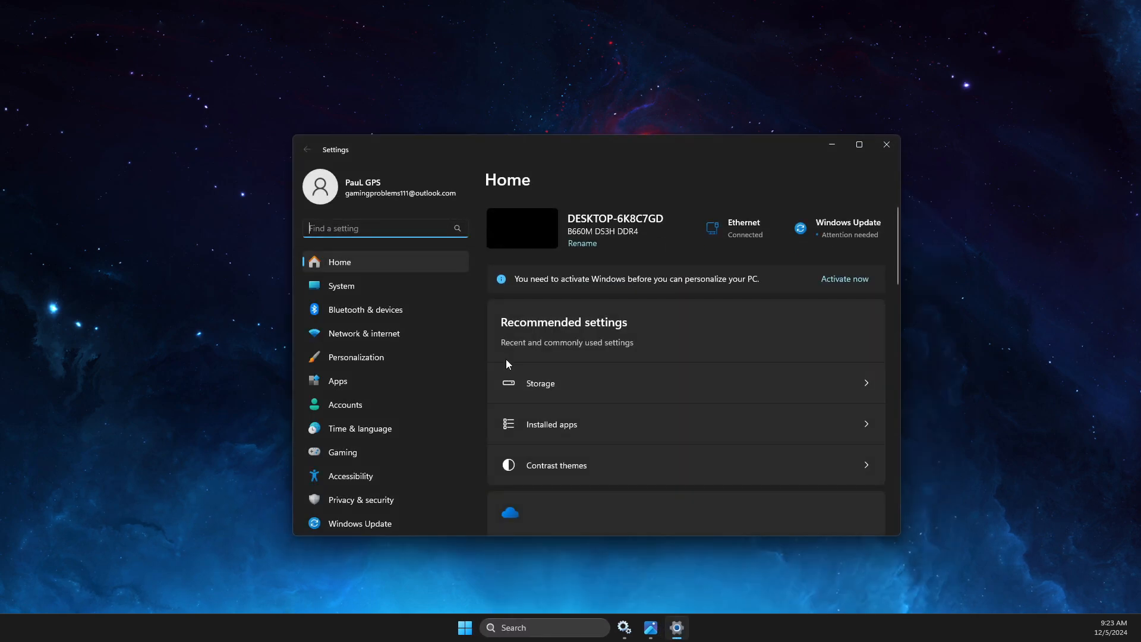
pyautogui.click(341, 285)
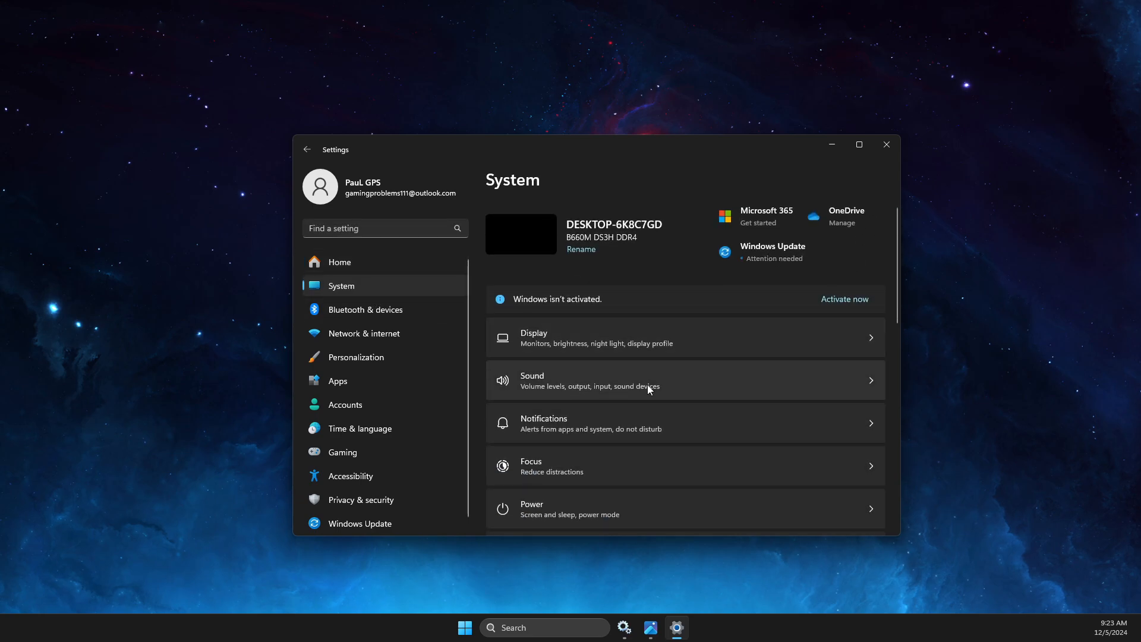
pyautogui.scroll(-3)
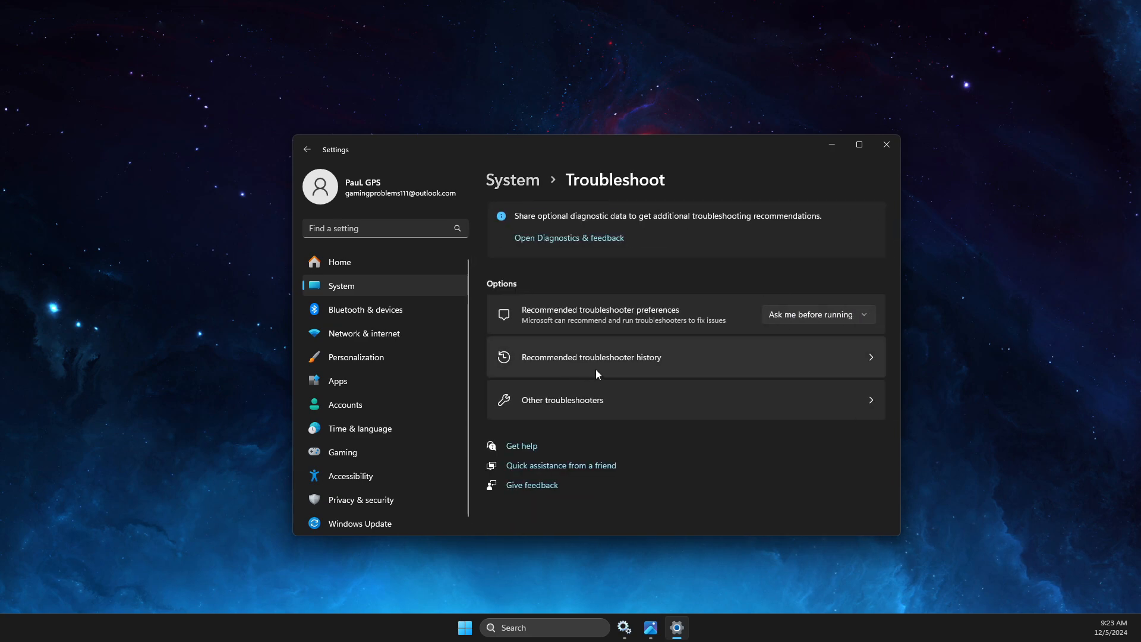
pyautogui.click(560, 399)
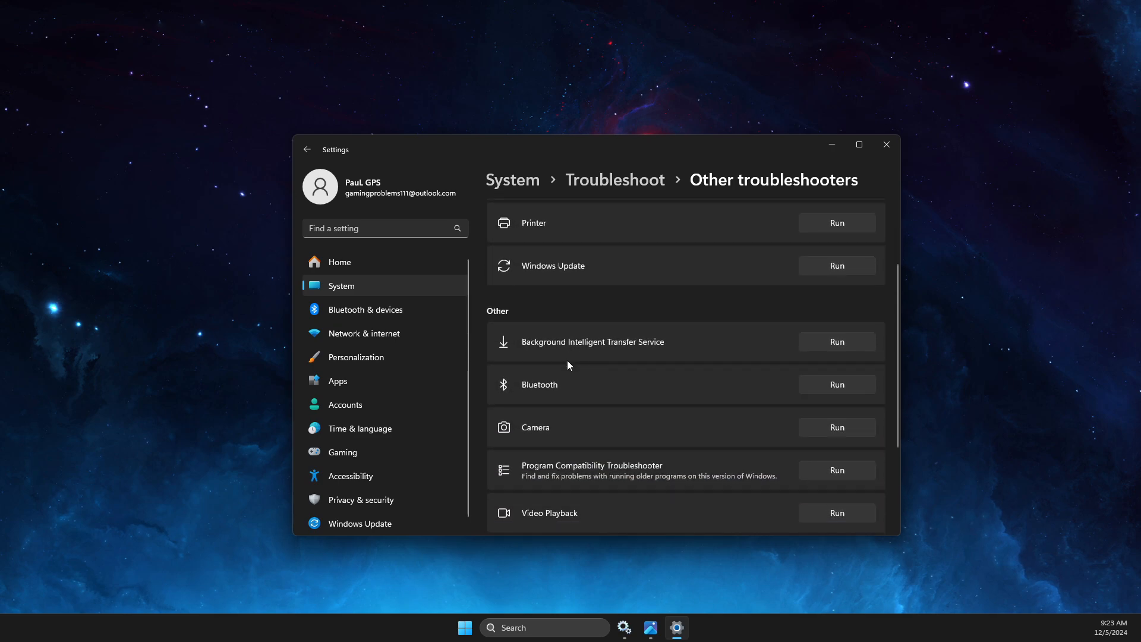
# - Run the Windows Update troubleshooter from the Other troubleshooters list
pyautogui.scroll(3)
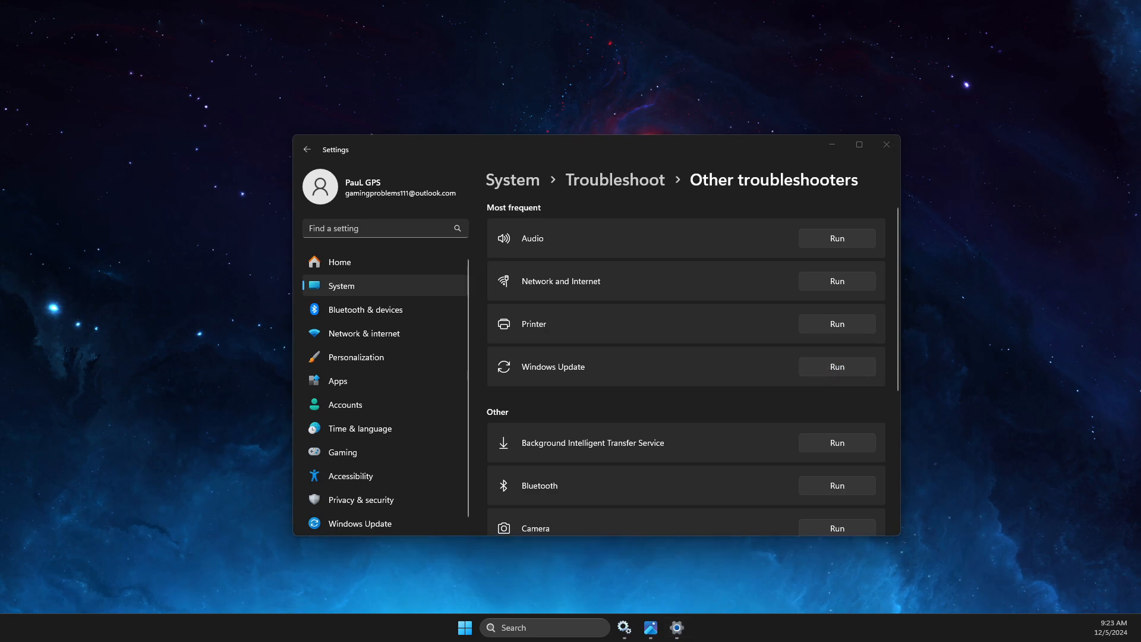
pyautogui.click(836, 366)
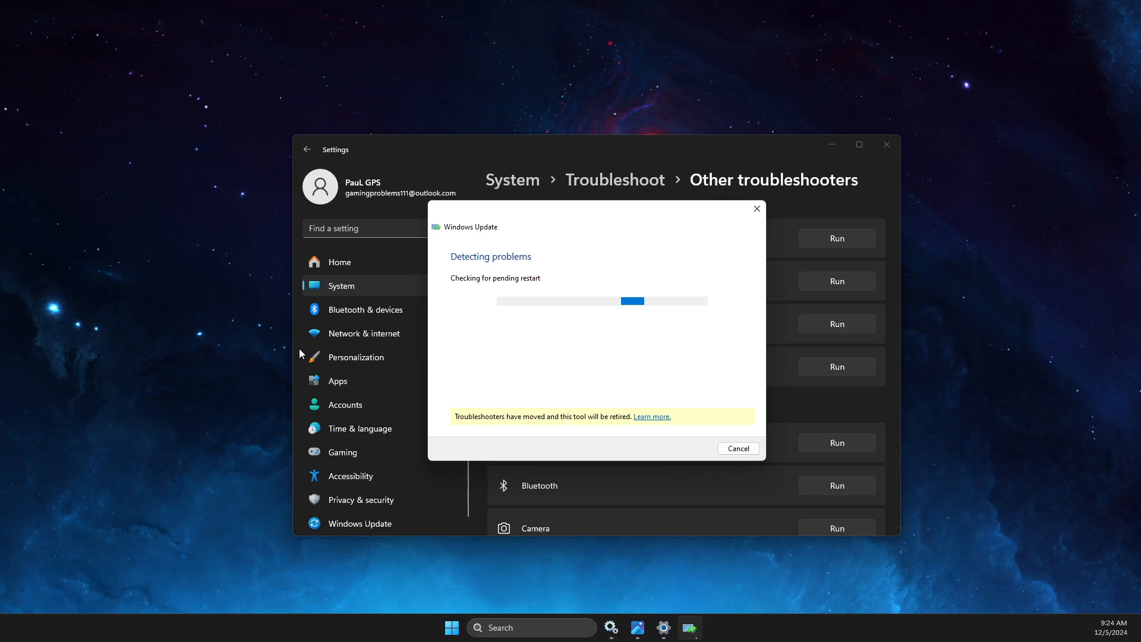
pyautogui.moveTo(594, 328)
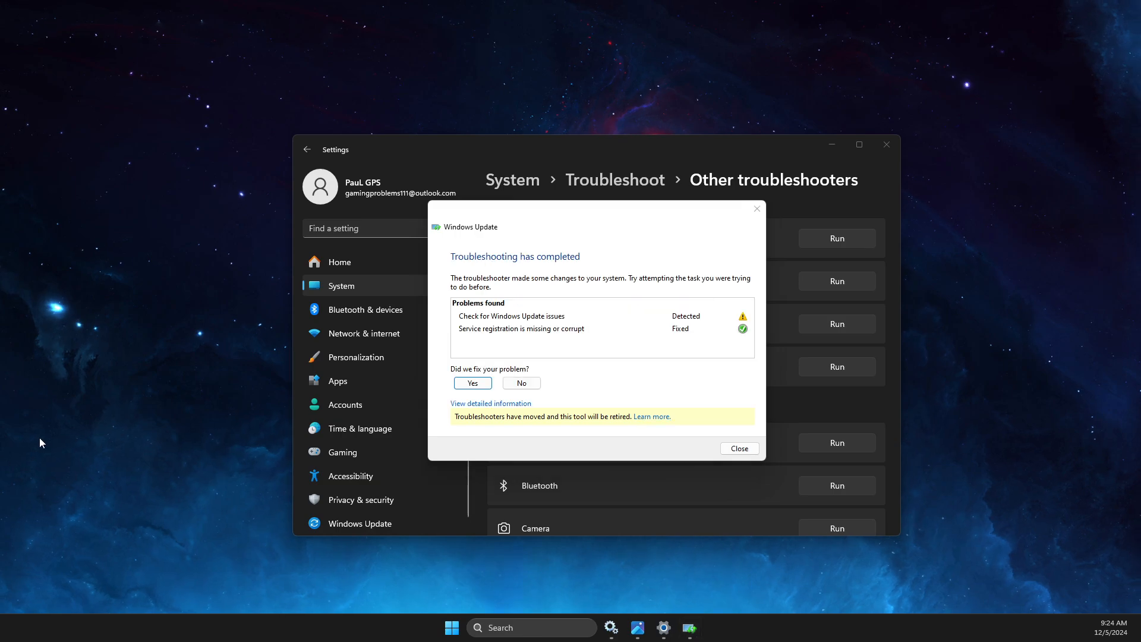
pyautogui.moveTo(471, 334)
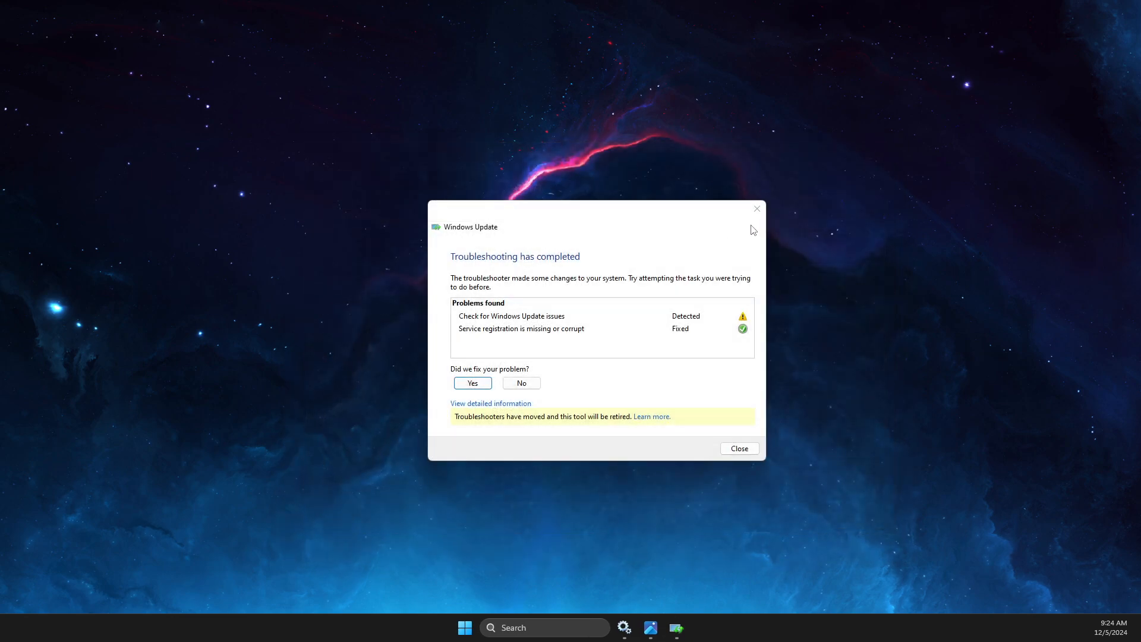
# - Close the troubleshooter and launch Command Prompt as administrator by searching 'cmd'
pyautogui.click(738, 448)
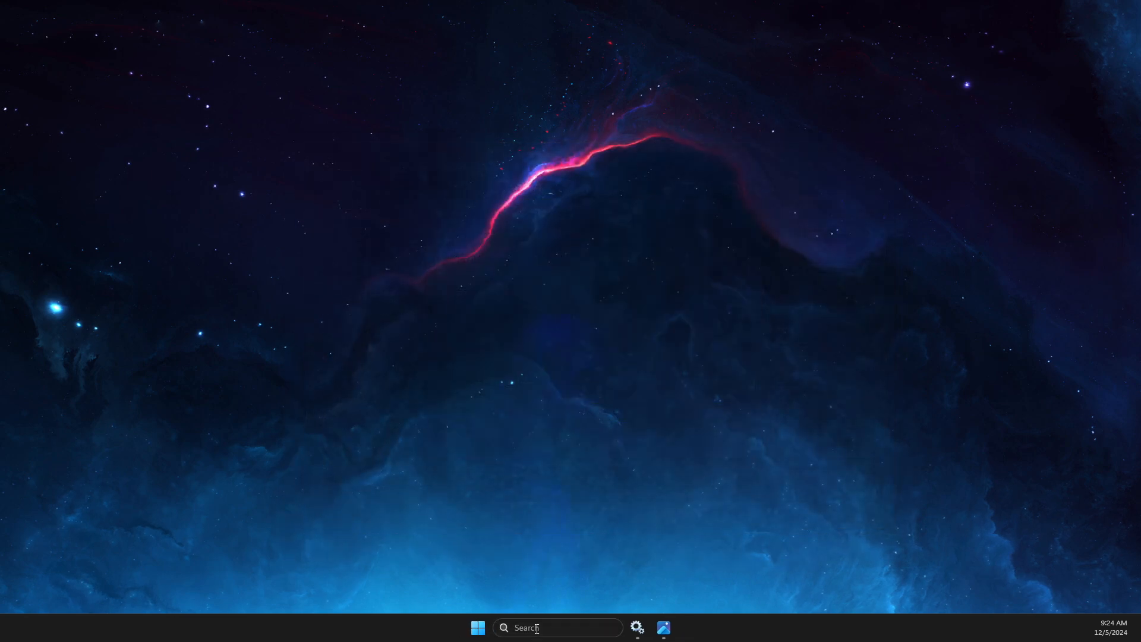
pyautogui.write('cmd')
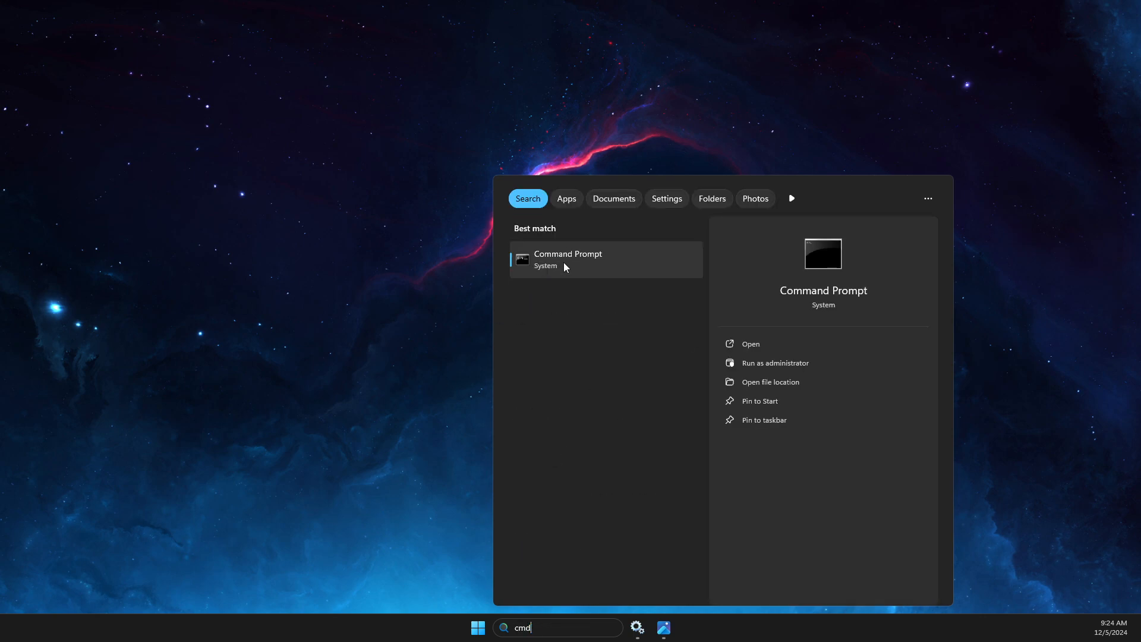
pyautogui.click(775, 363)
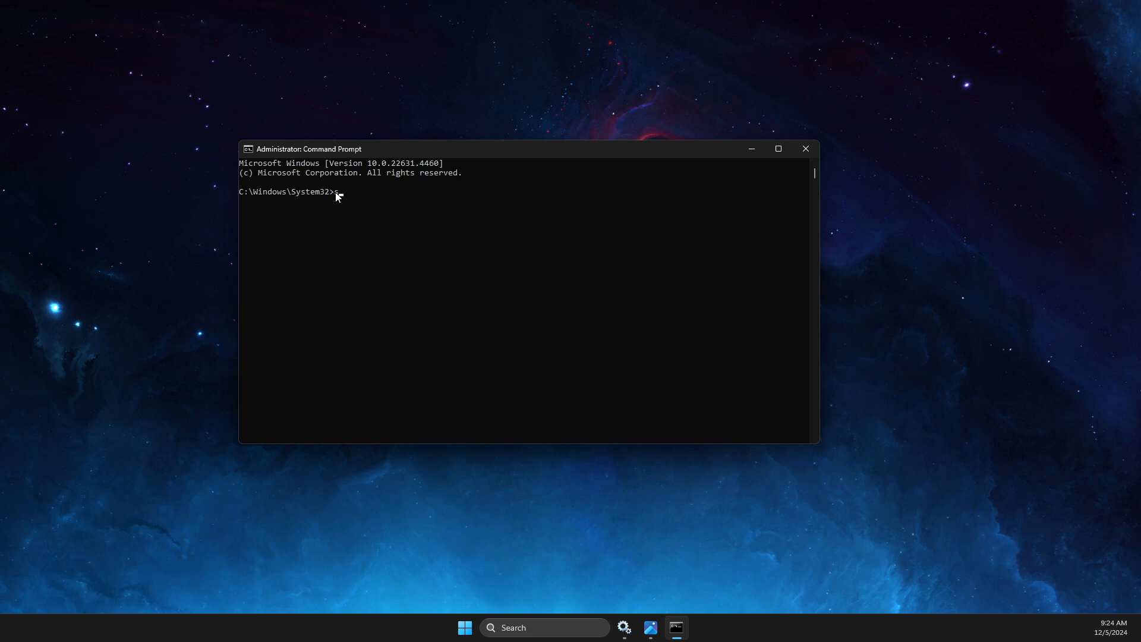
# - Run sfc /scannow and wait for verification to reach 100%
pyautogui.write('sfc .')
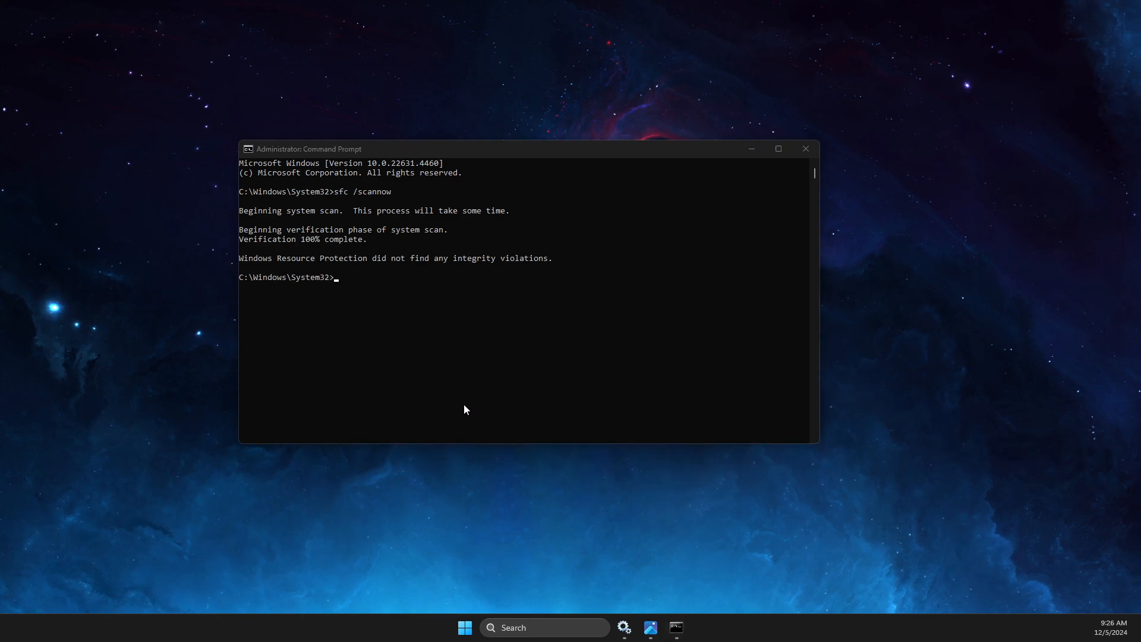
pyautogui.moveTo(368, 284)
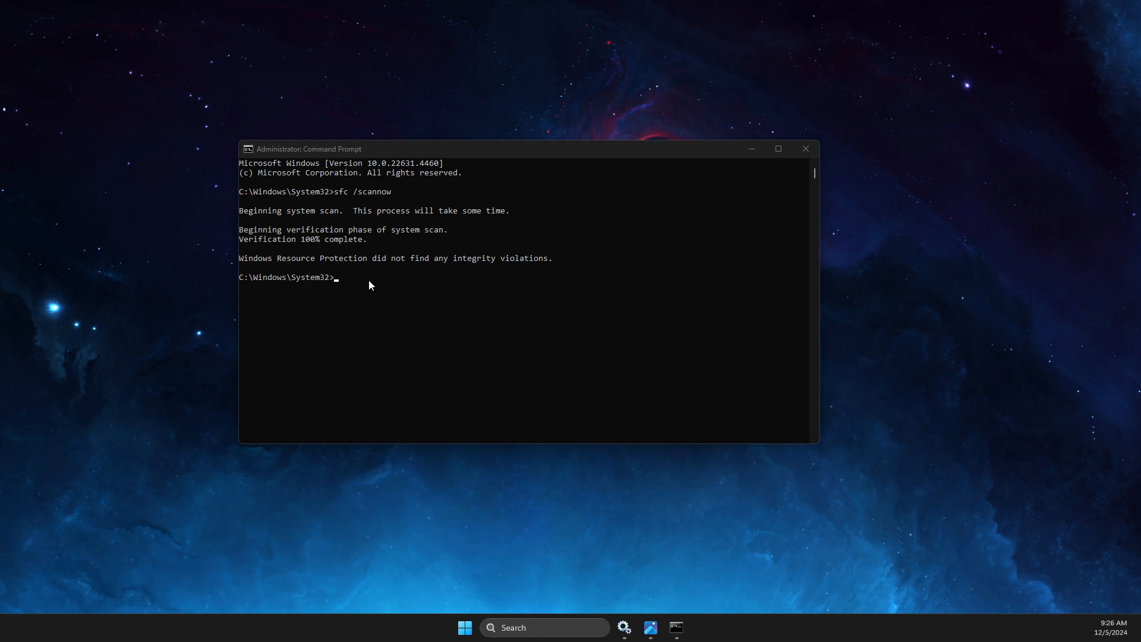
pyautogui.moveTo(357, 281)
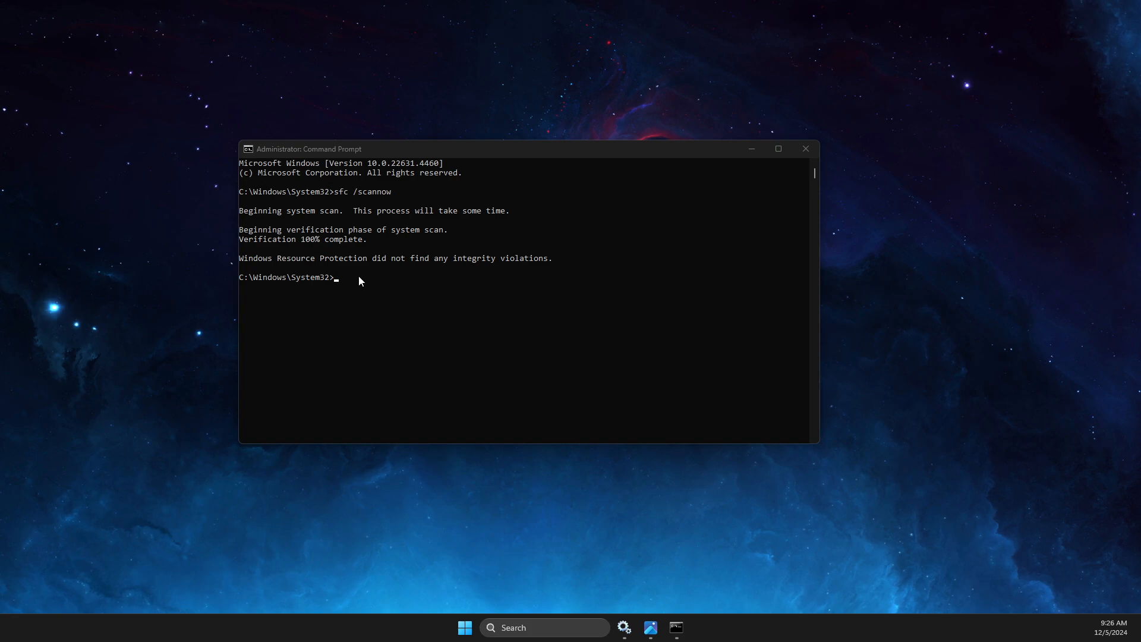